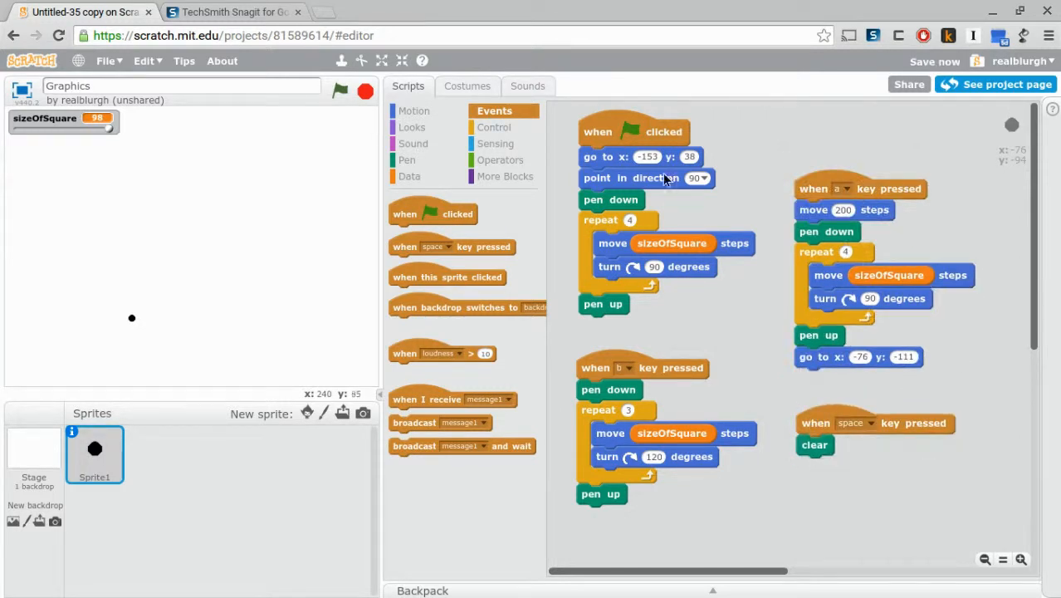
{"action": "mouse_move", "coordinate": [627, 133]}
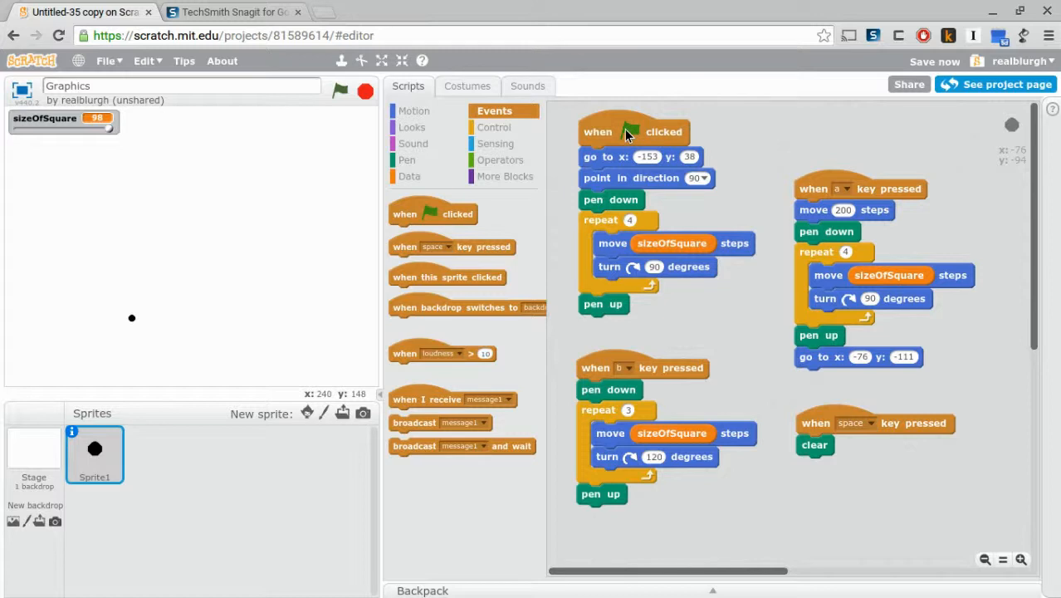
{"action": "mouse_move", "coordinate": [622, 133]}
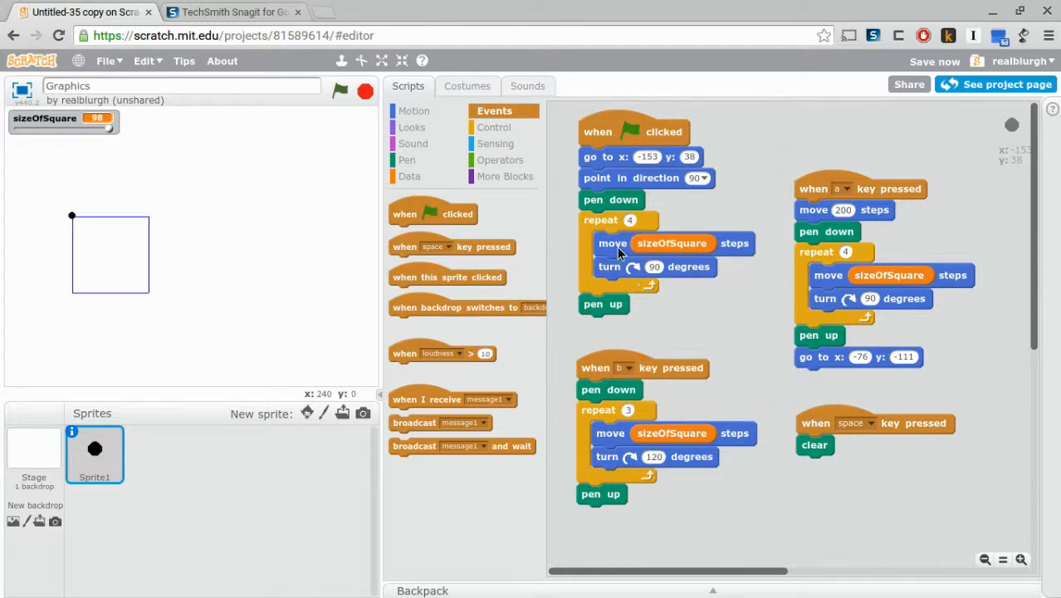
{"action": "mouse_move", "coordinate": [610, 224]}
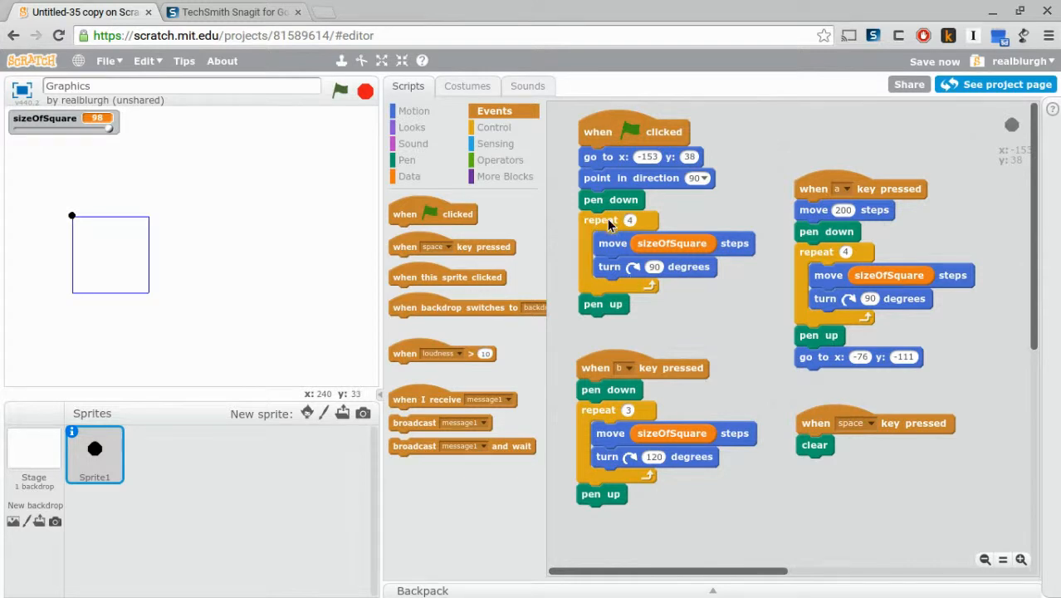
{"action": "mouse_move", "coordinate": [602, 229]}
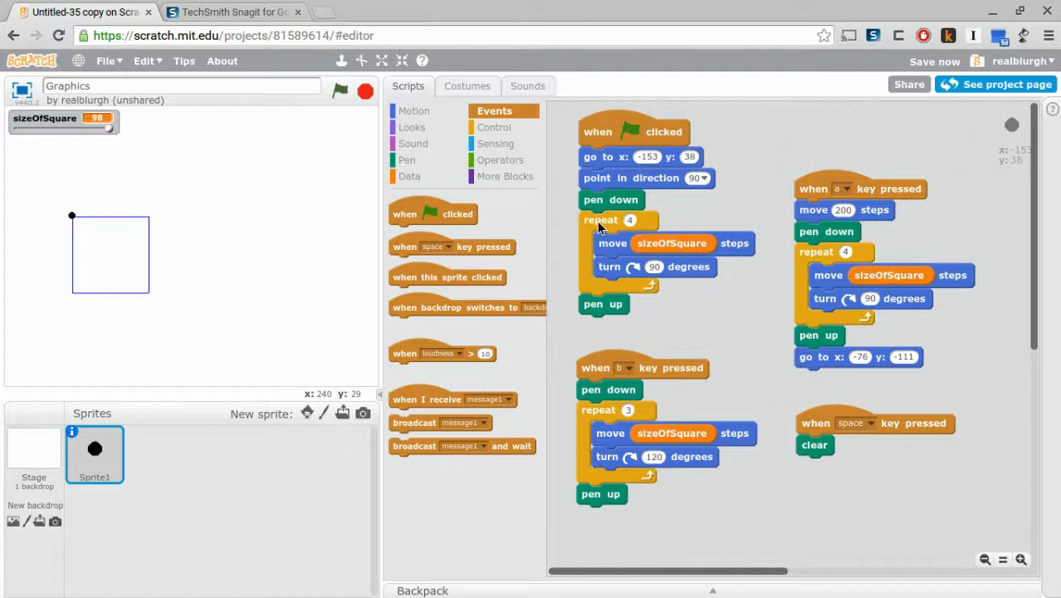
{"action": "mouse_move", "coordinate": [649, 250]}
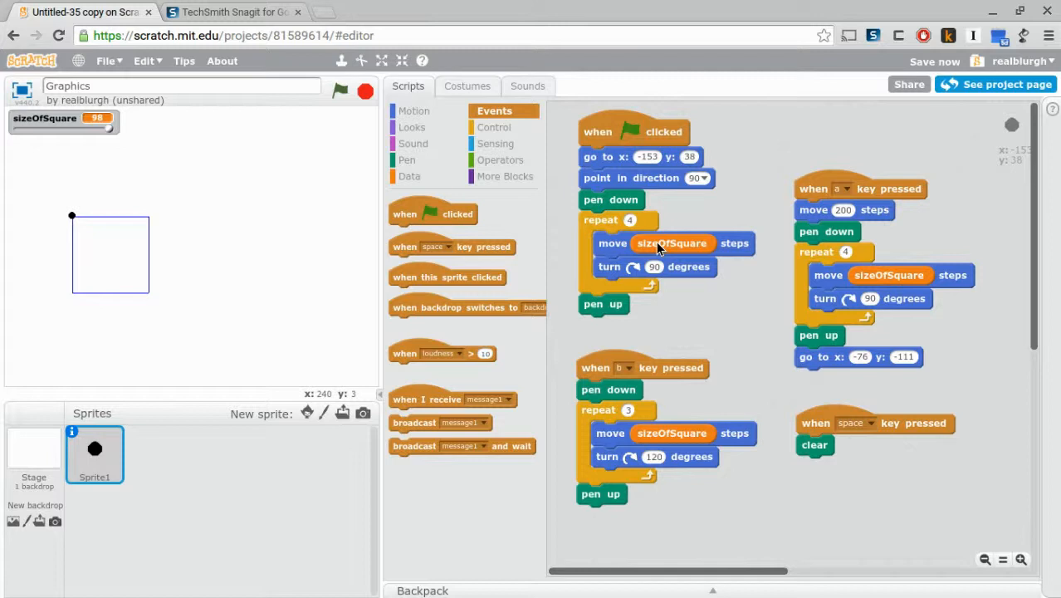
{"action": "mouse_move", "coordinate": [818, 201]}
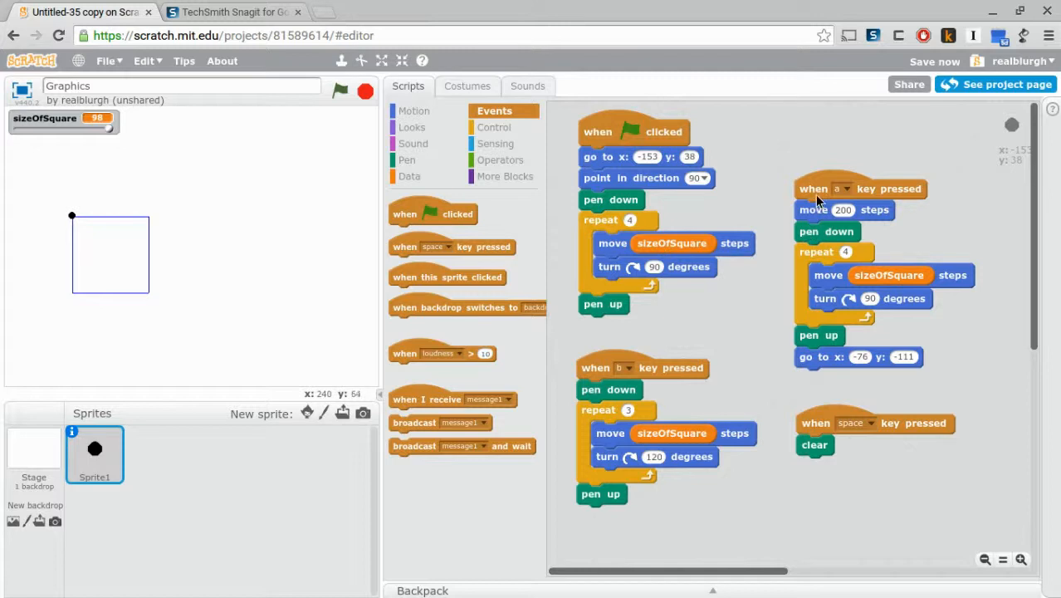
Step: Click the stage area after drawing and clearing to redraw the single square
{"action": "left_click", "coordinate": [817, 188]}
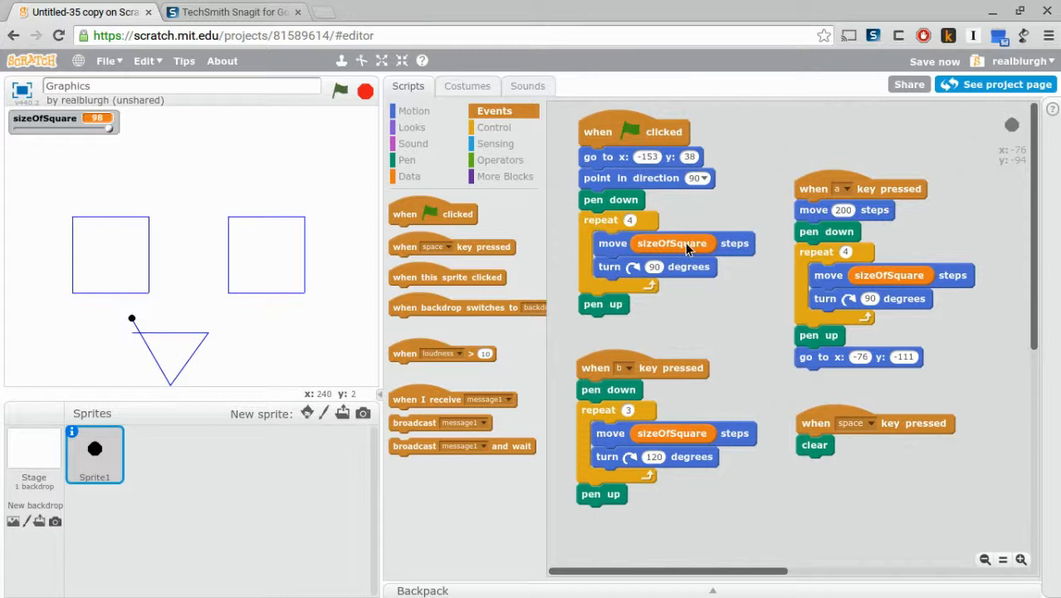
{"action": "mouse_move", "coordinate": [734, 232]}
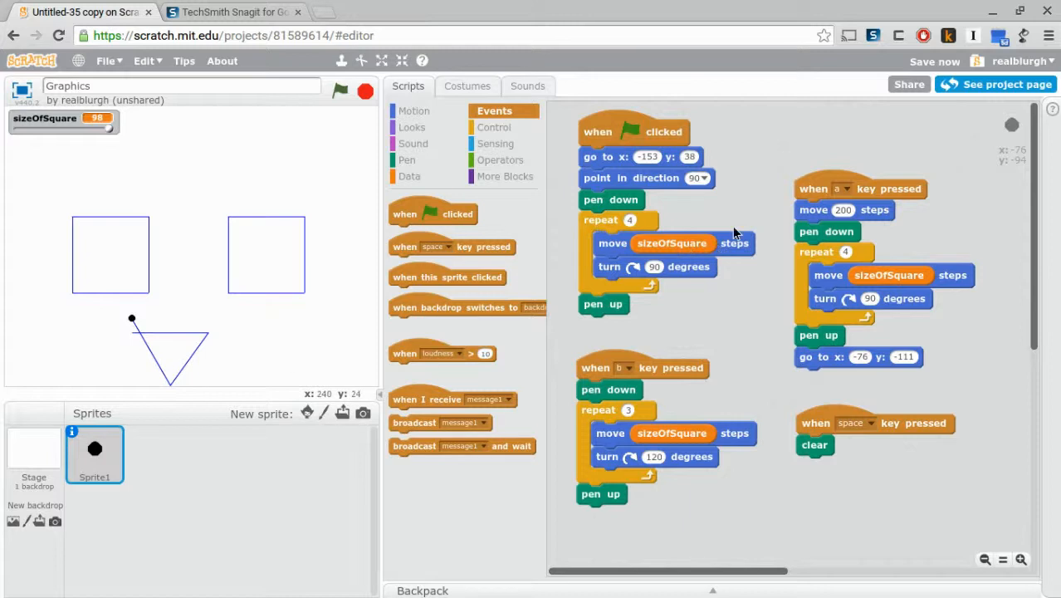
{"action": "mouse_move", "coordinate": [726, 305]}
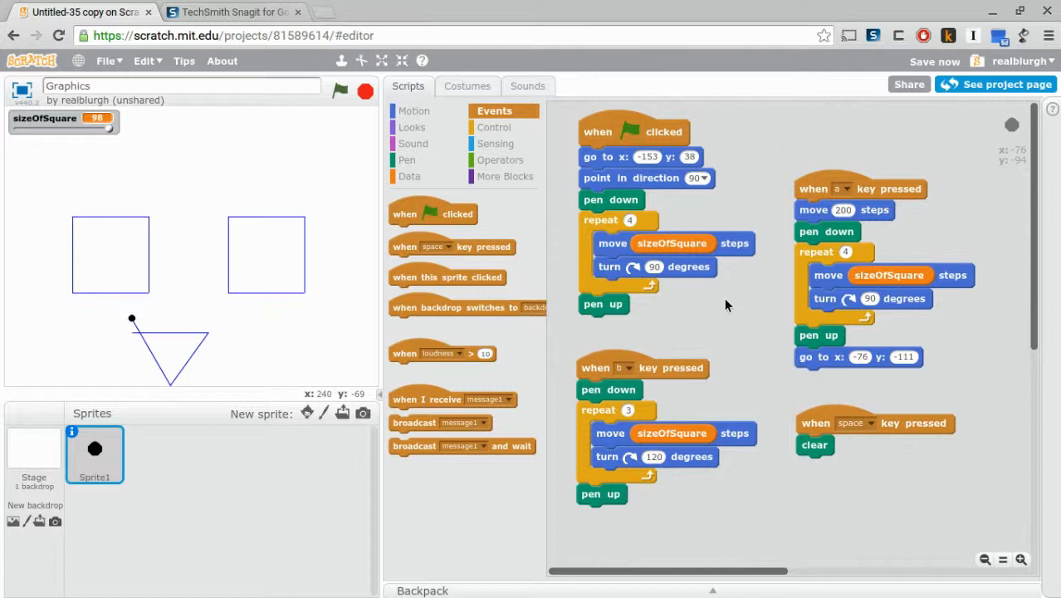
{"action": "mouse_move", "coordinate": [135, 314]}
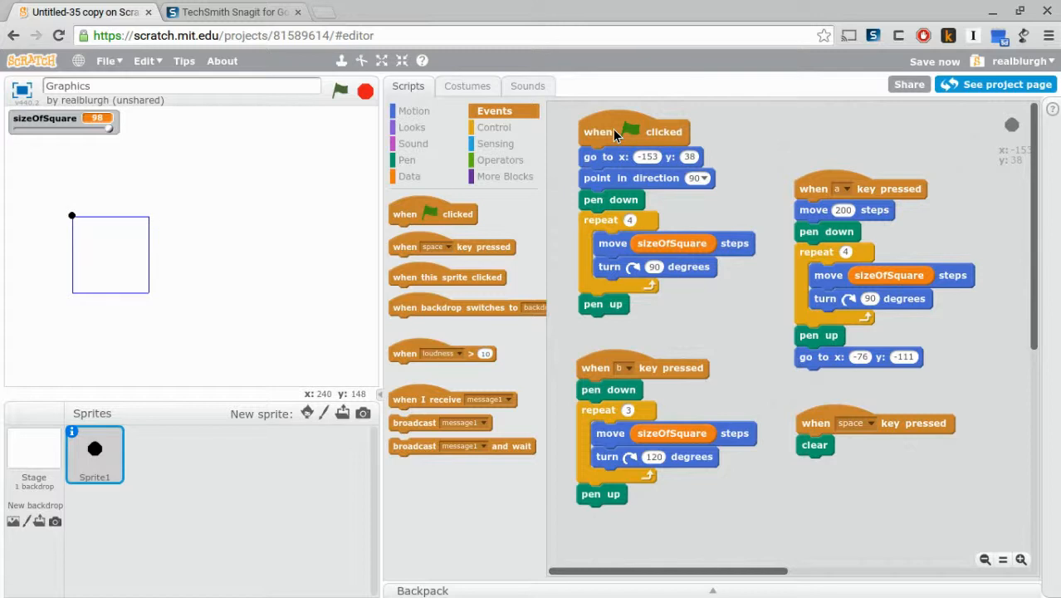
{"action": "mouse_move", "coordinate": [668, 573]}
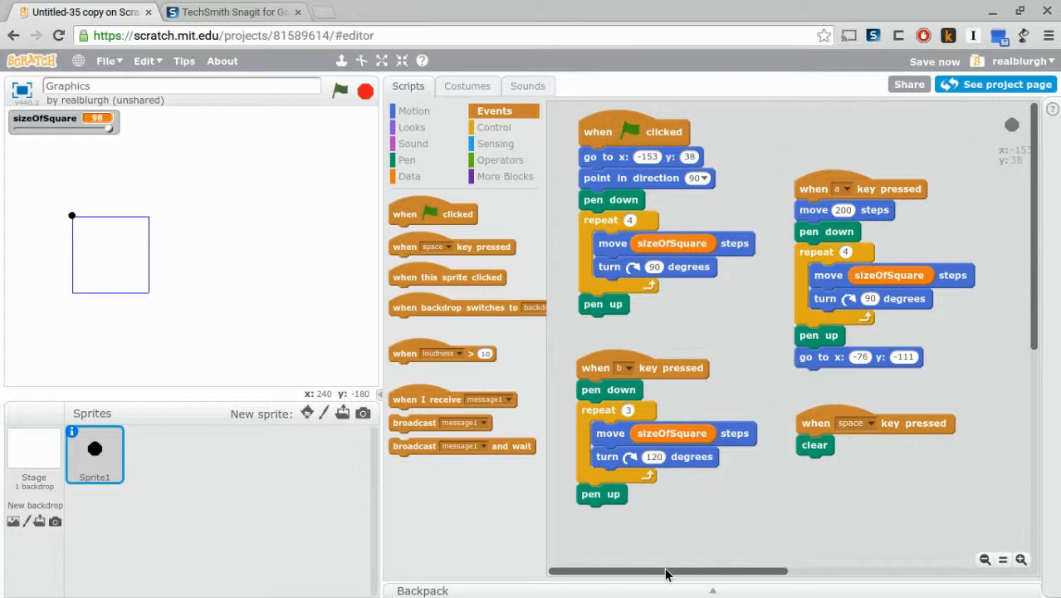
{"action": "mouse_move", "coordinate": [601, 369]}
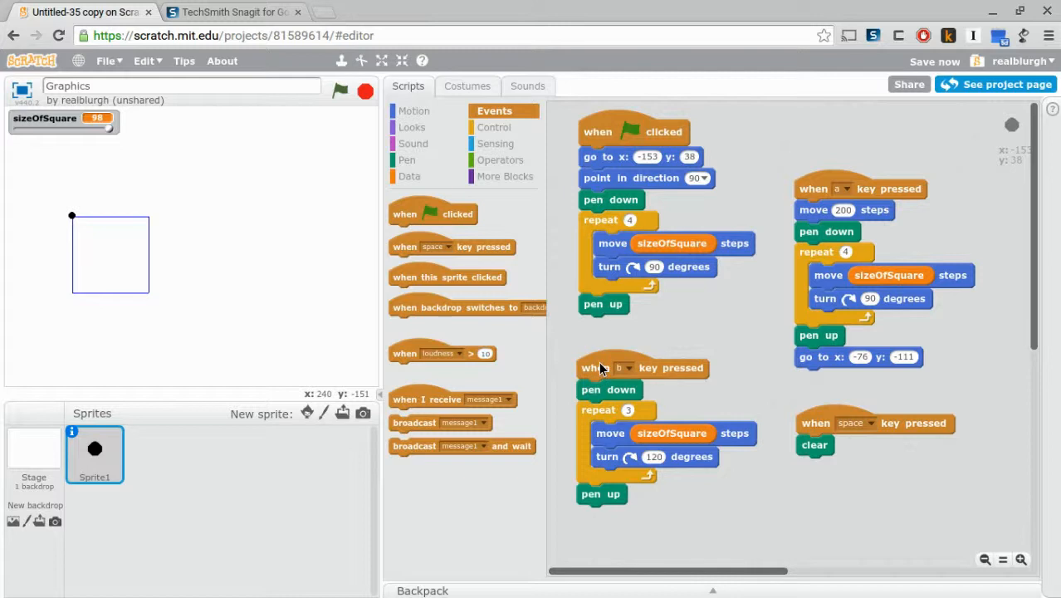
Step: Scroll the scripts area to view the define sqaure block
{"action": "scroll", "scroll_direction": "down", "scroll_amount": 3}
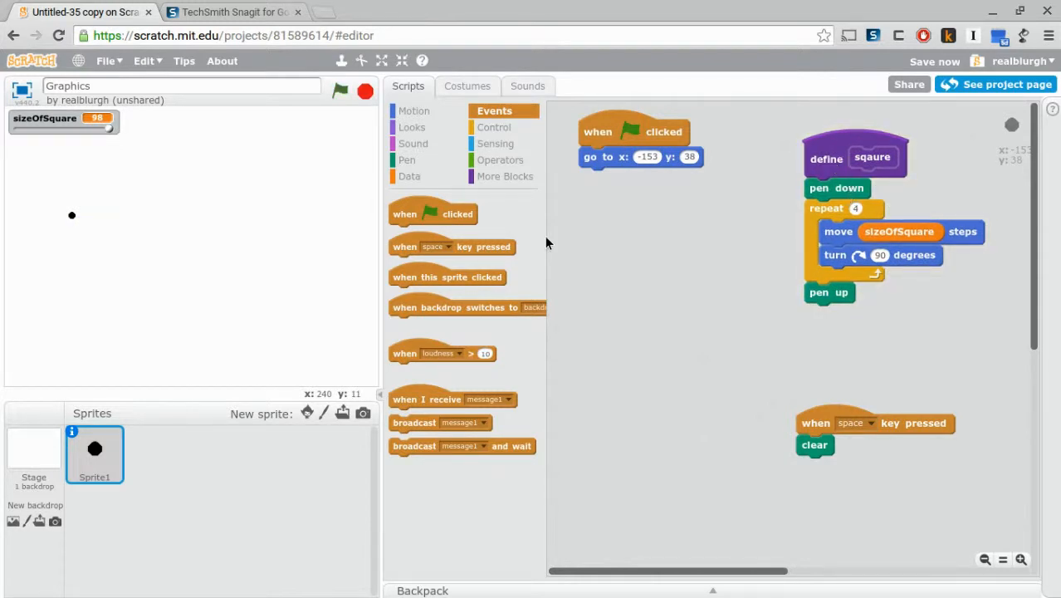
Step: Attach the custom sqaure block directly under the green-flag hat and test-run it
{"action": "left_click", "coordinate": [505, 176]}
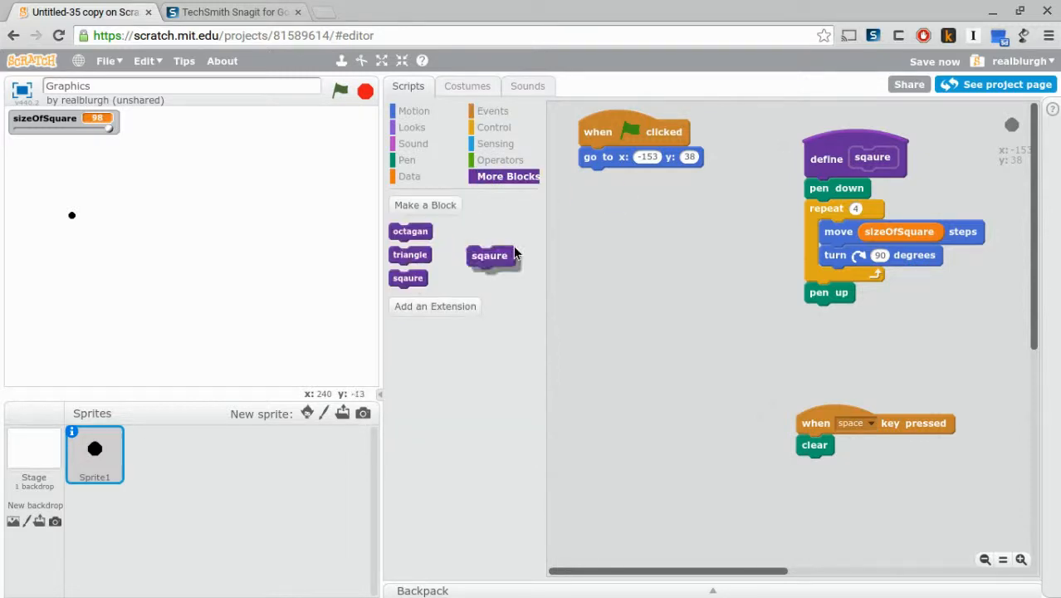
{"action": "left_click_drag", "start_coordinate": [489, 255], "coordinate": [601, 177]}
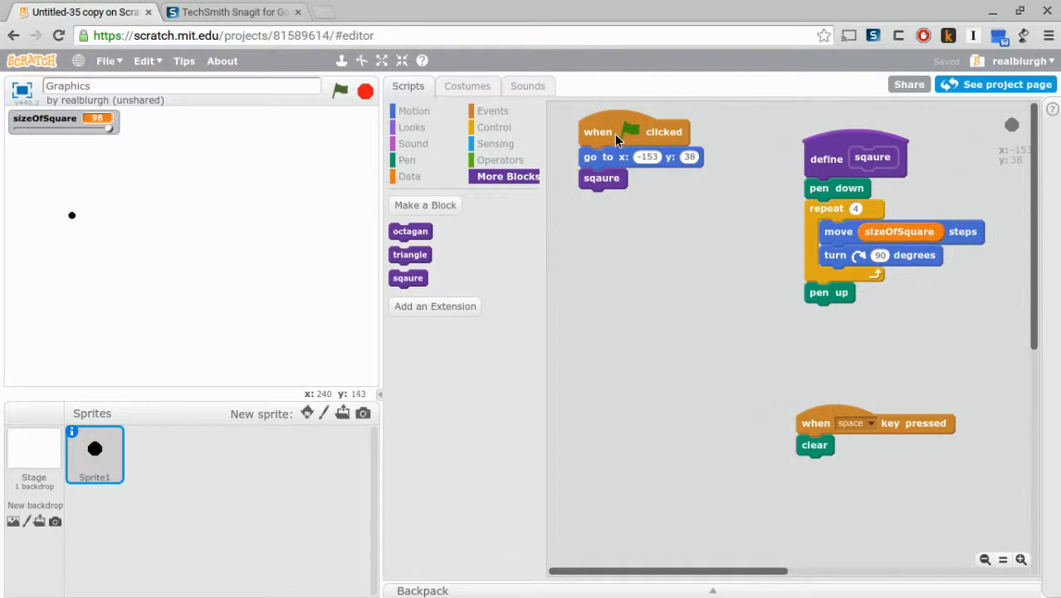
{"action": "left_click", "coordinate": [339, 91]}
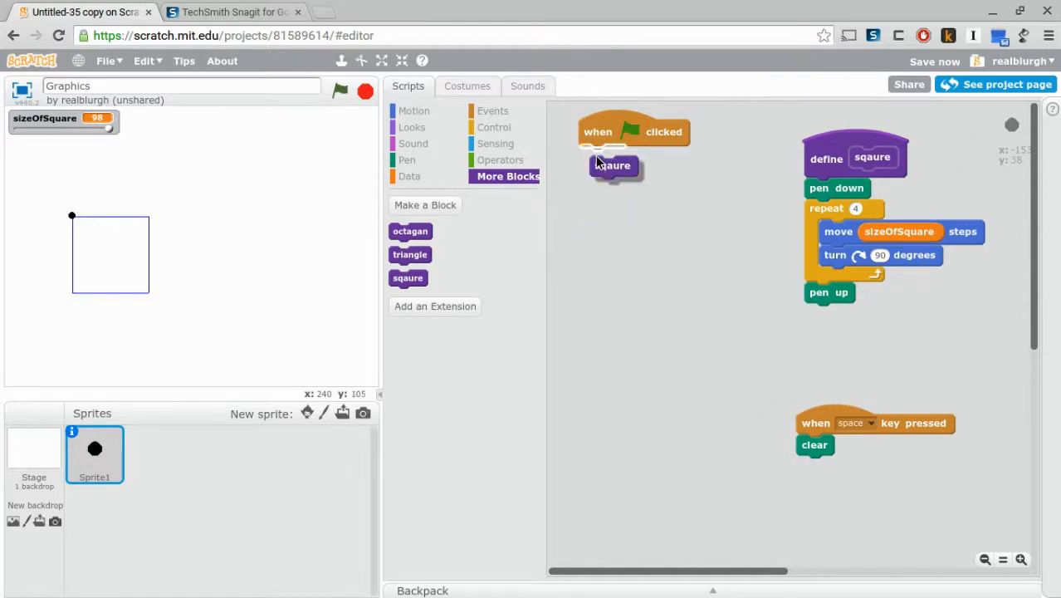
{"action": "left_click_drag", "start_coordinate": [614, 165], "coordinate": [601, 156]}
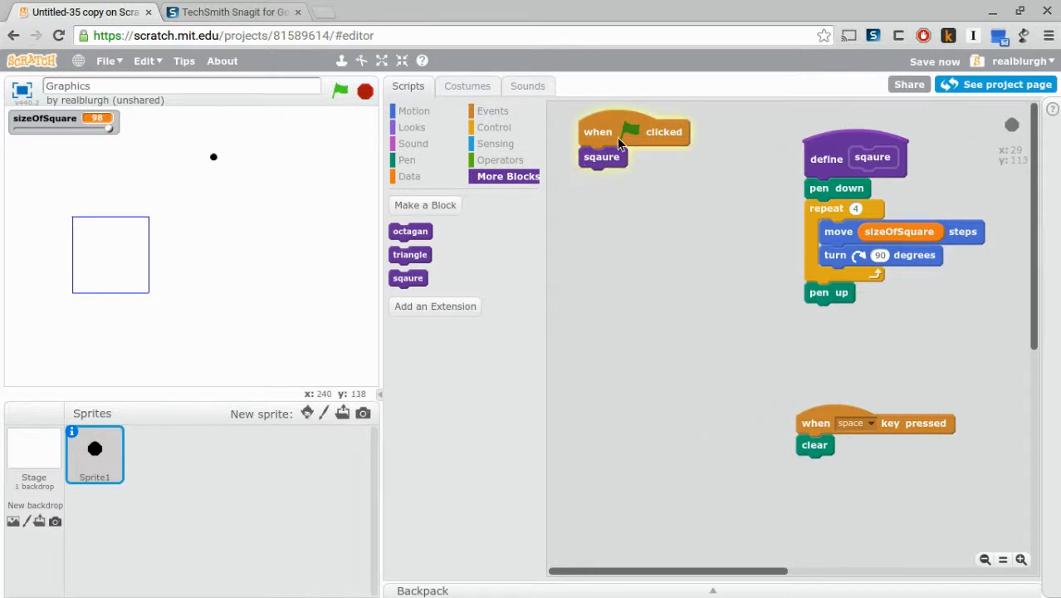
{"action": "scroll", "scroll_direction": "right", "scroll_amount": 3}
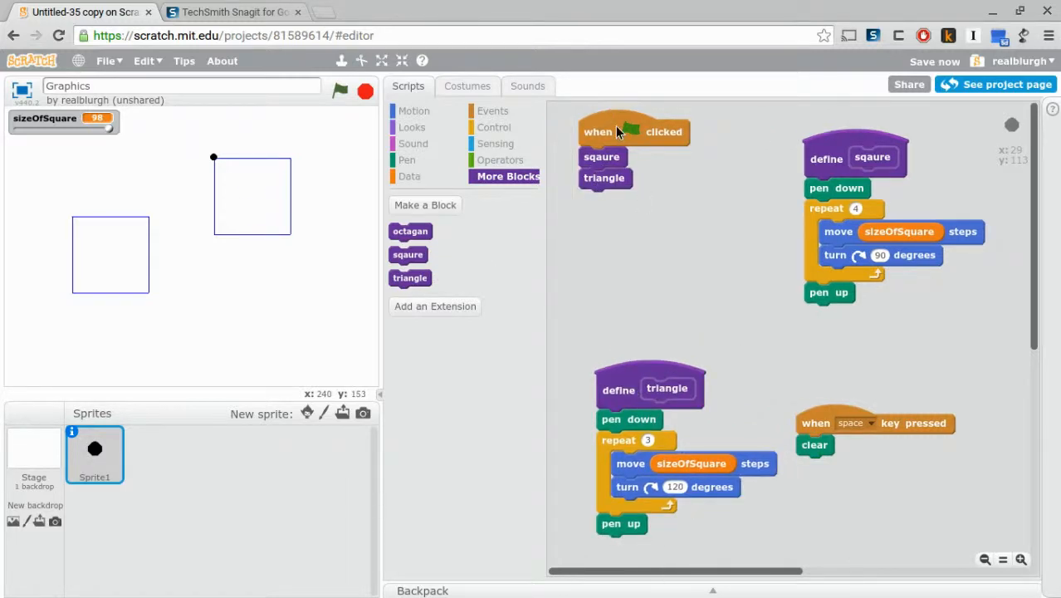
Step: Run the green-flag script to draw the triangle inside the square
{"action": "left_click", "coordinate": [603, 178]}
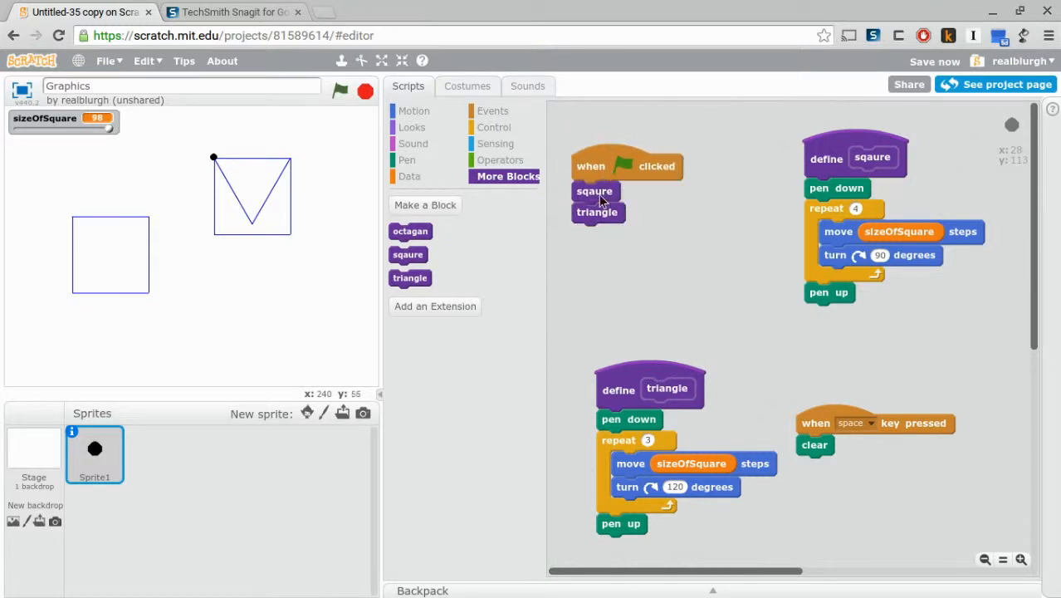
{"action": "mouse_move", "coordinate": [610, 220]}
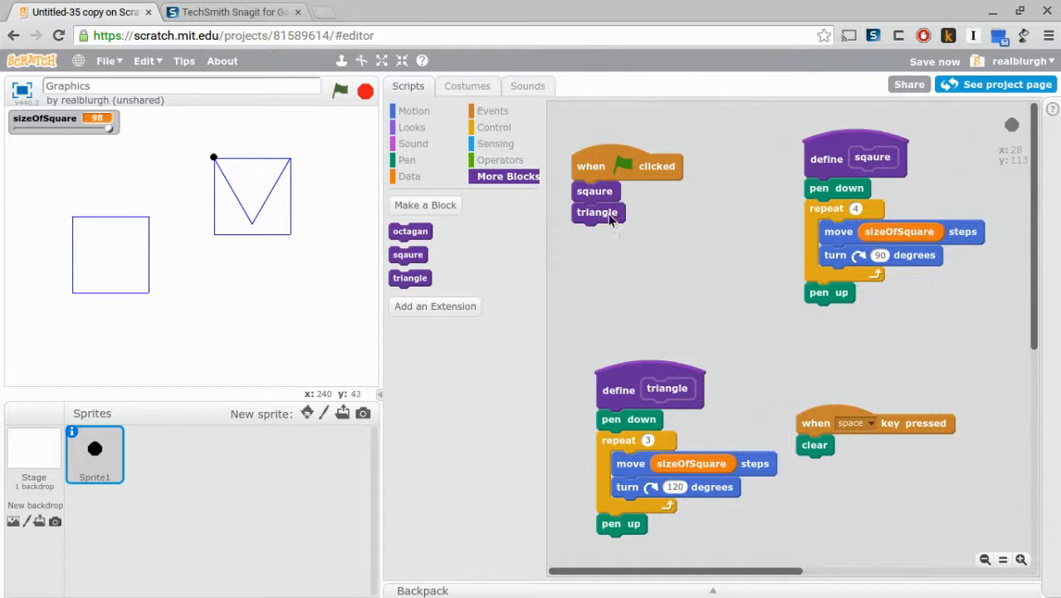
{"action": "mouse_move", "coordinate": [599, 222]}
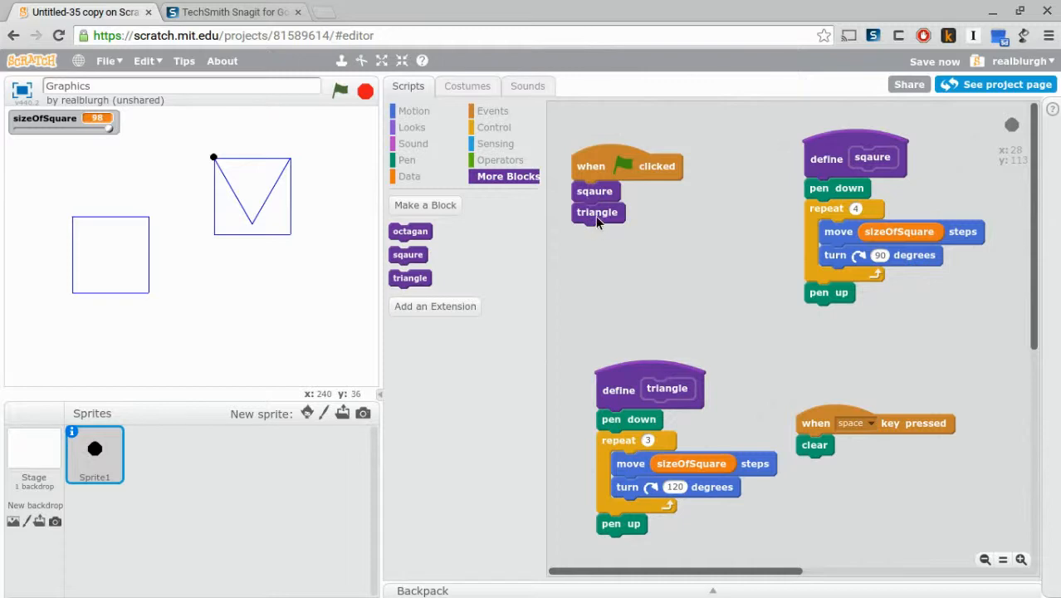
{"action": "mouse_move", "coordinate": [612, 345]}
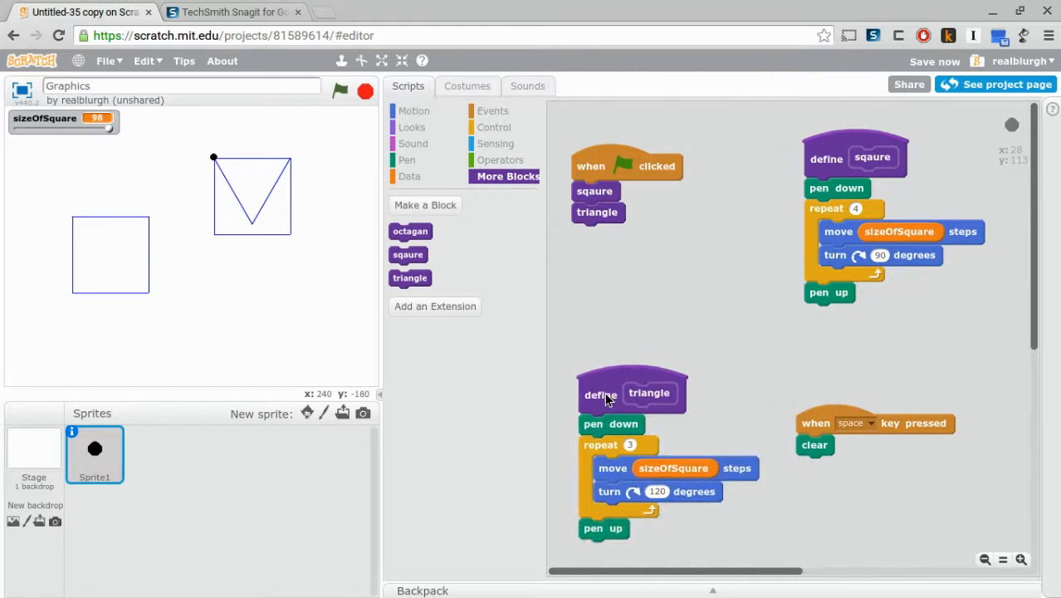
{"action": "mouse_move", "coordinate": [241, 184]}
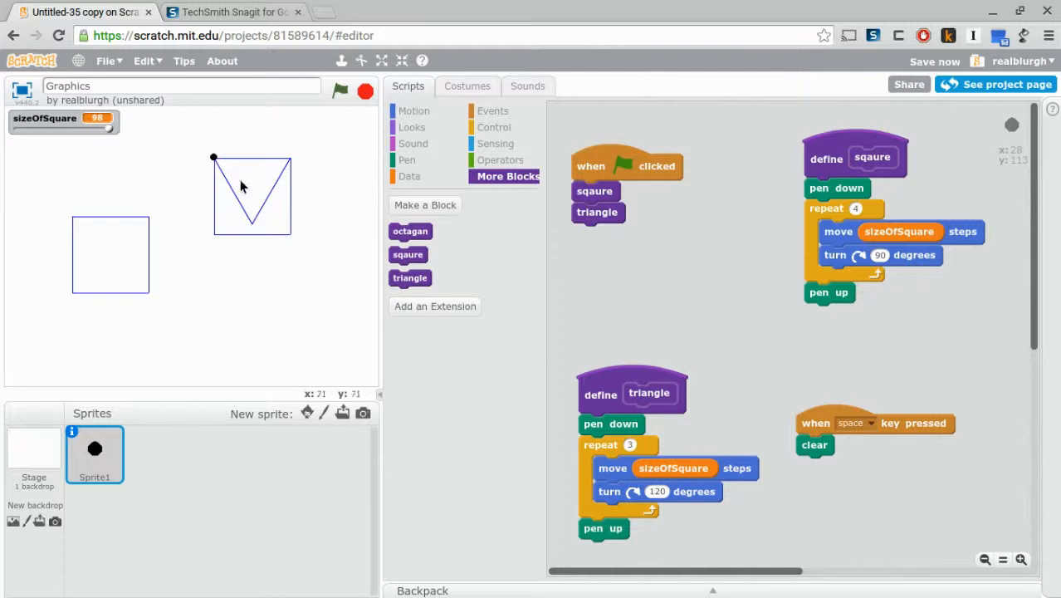
{"action": "mouse_move", "coordinate": [777, 269]}
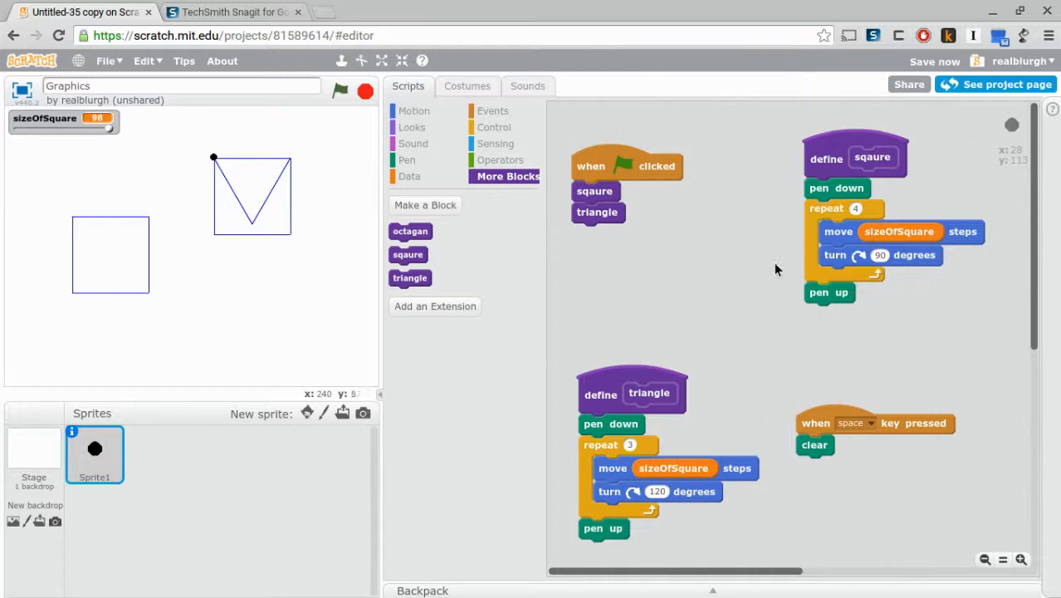
{"action": "mouse_move", "coordinate": [681, 324]}
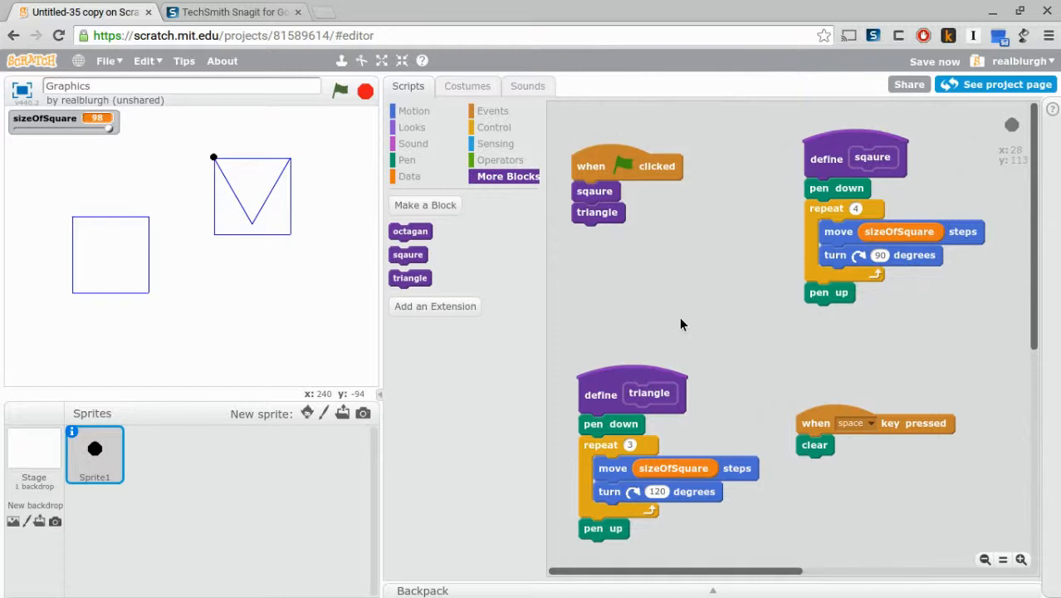
{"action": "mouse_move", "coordinate": [826, 303]}
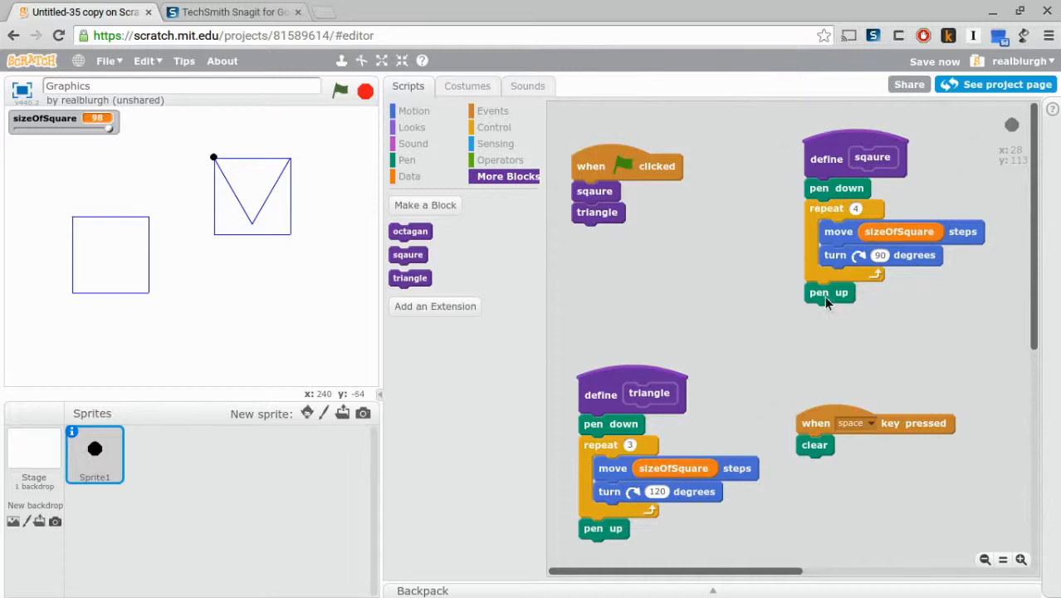
{"action": "mouse_move", "coordinate": [823, 311]}
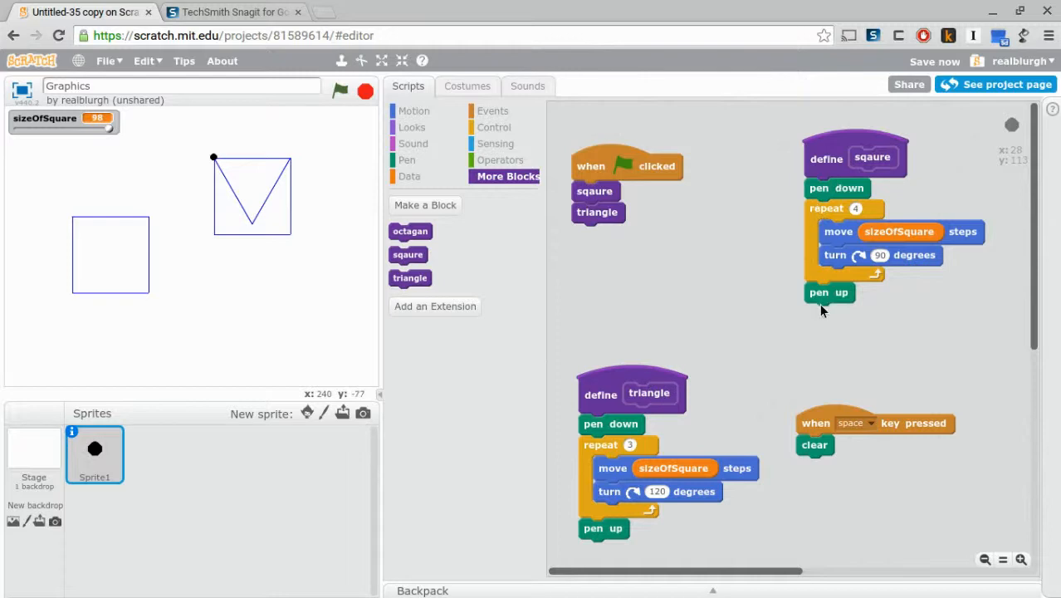
{"action": "mouse_move", "coordinate": [754, 369]}
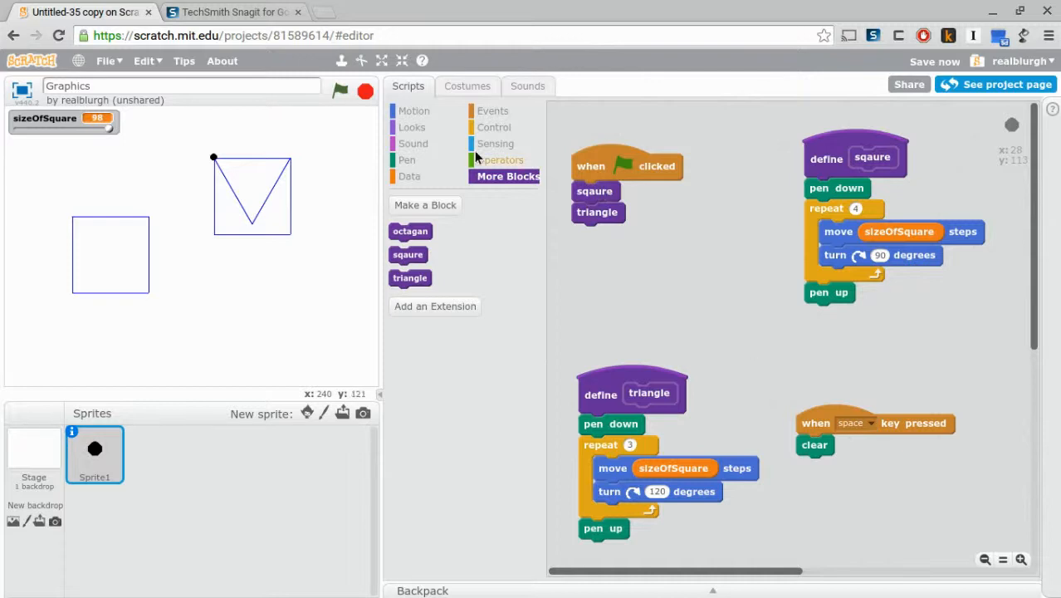
Step: Make the sqaure move distance sizeOfSquare + 50 using an Operators + block
{"action": "left_click", "coordinate": [503, 159]}
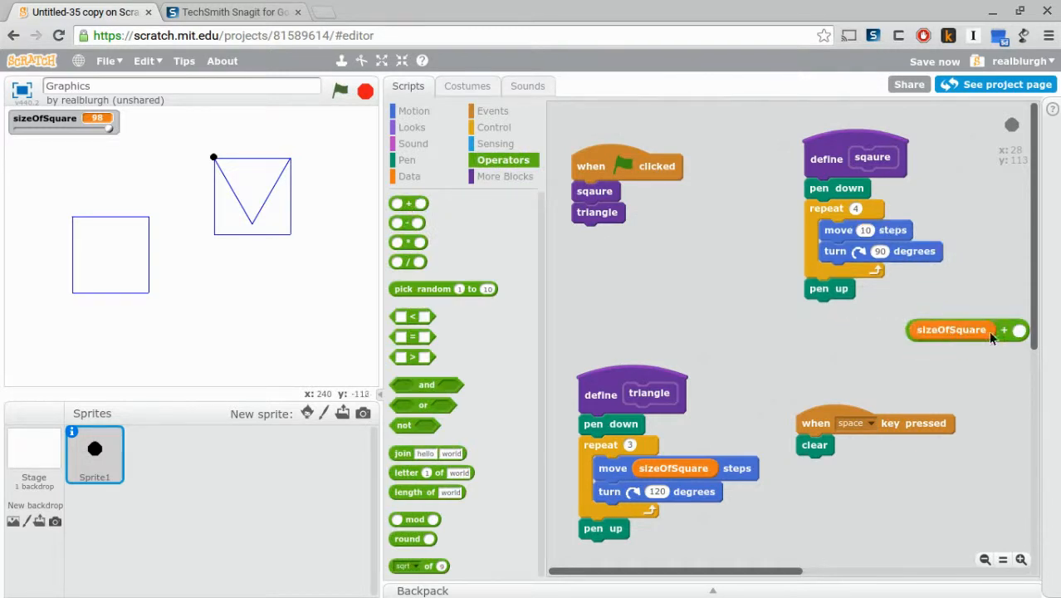
{"action": "left_click_drag", "start_coordinate": [951, 329], "coordinate": [901, 234]}
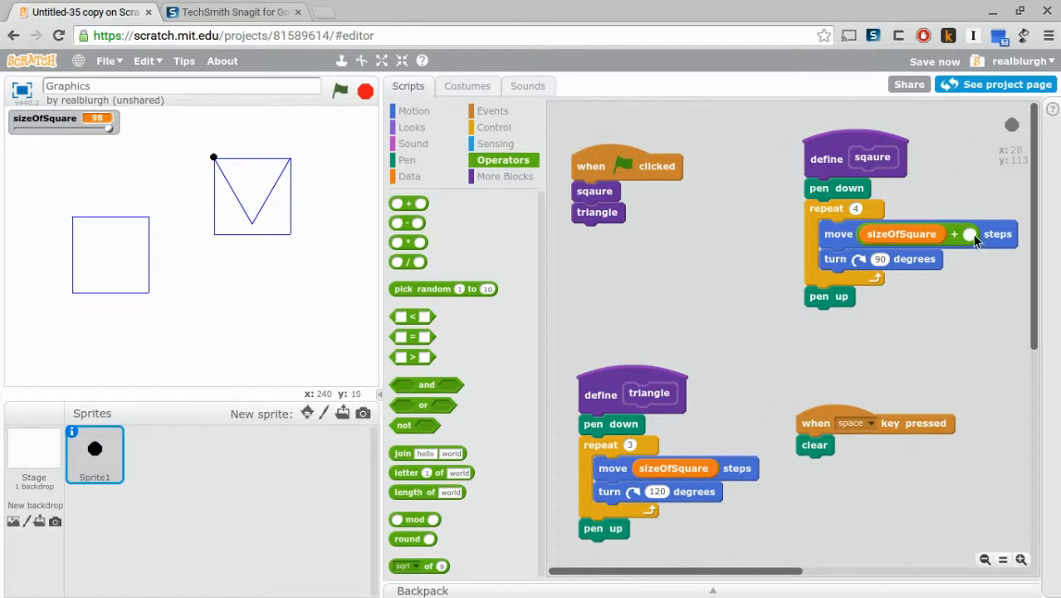
{"action": "left_click", "coordinate": [968, 233]}
{"action": "type", "text": "50"}
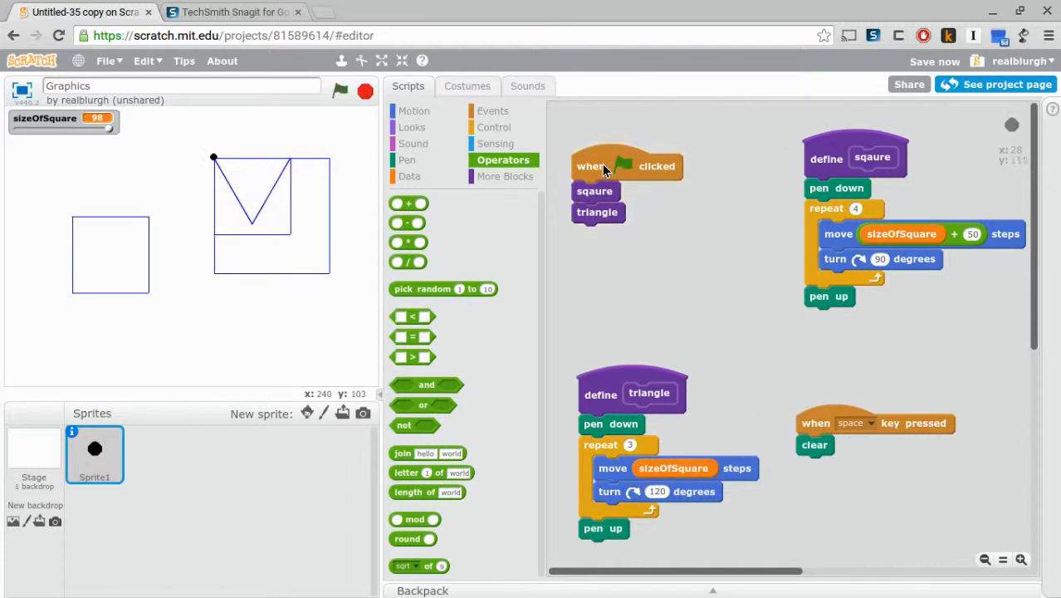
{"action": "mouse_move", "coordinate": [608, 169]}
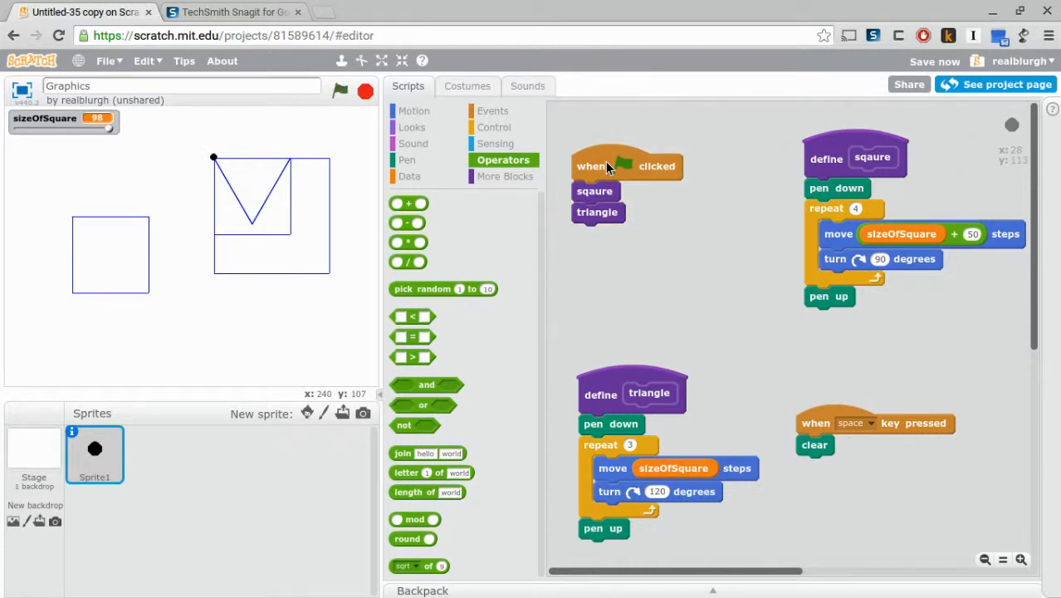
{"action": "mouse_move", "coordinate": [129, 166]}
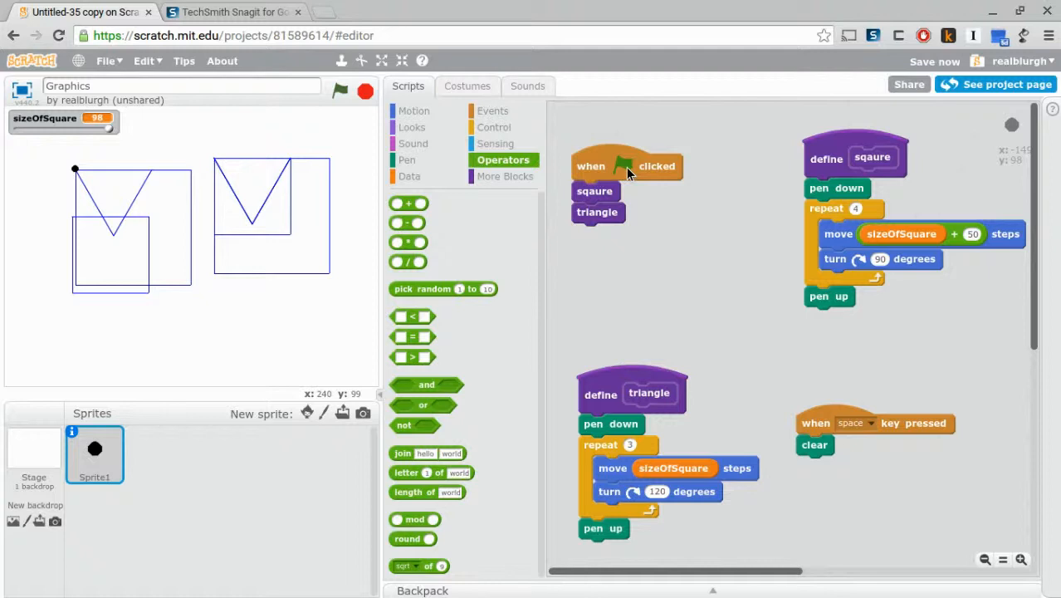
{"action": "mouse_move", "coordinate": [1050, 527]}
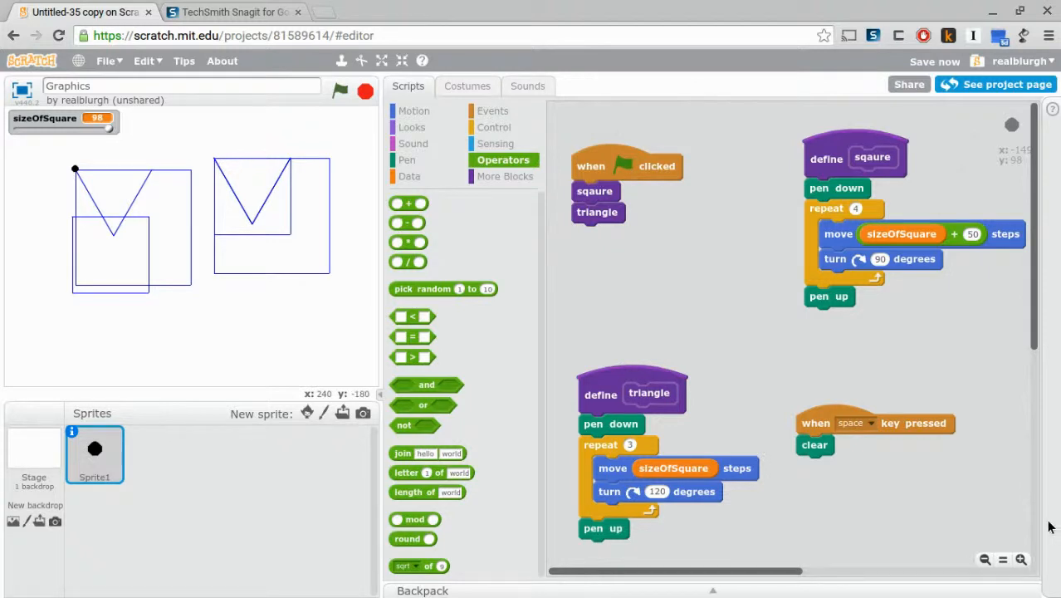